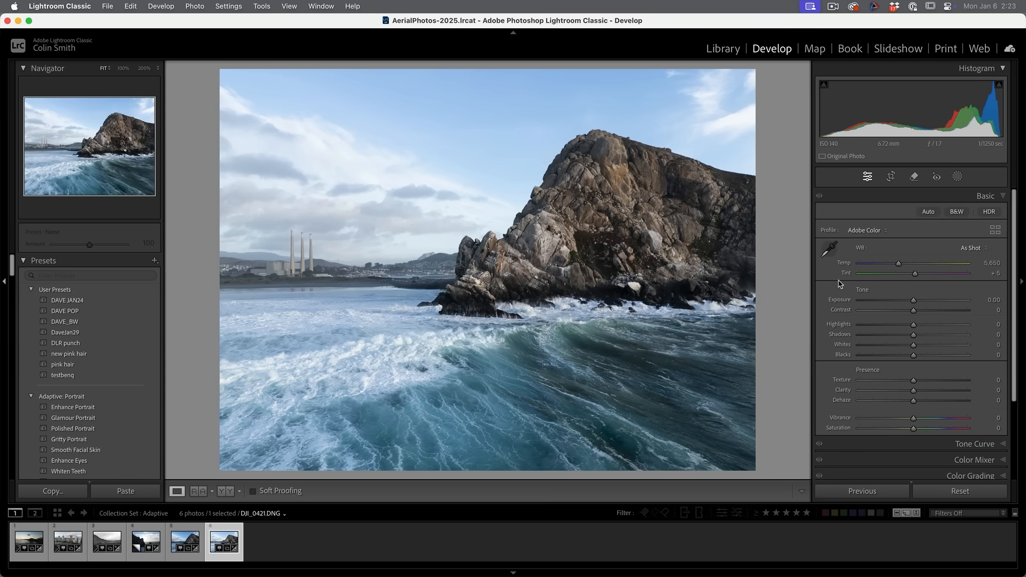
mouse_move(810, 268)
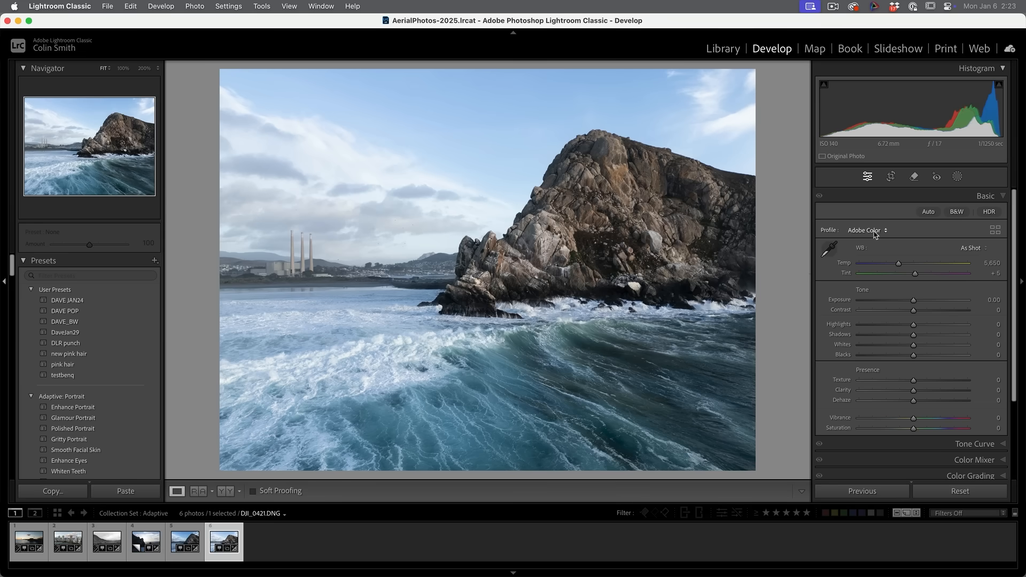
mouse_move(571, 253)
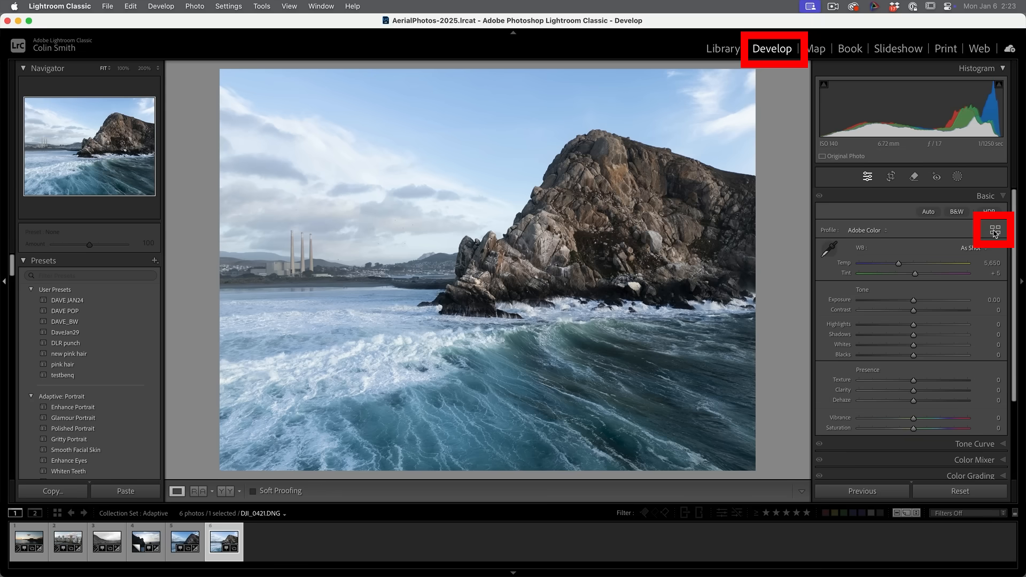
Step: Open the Profile Browser to preview profiles like Adobe Monochrome on the seascape
left_click(994, 230)
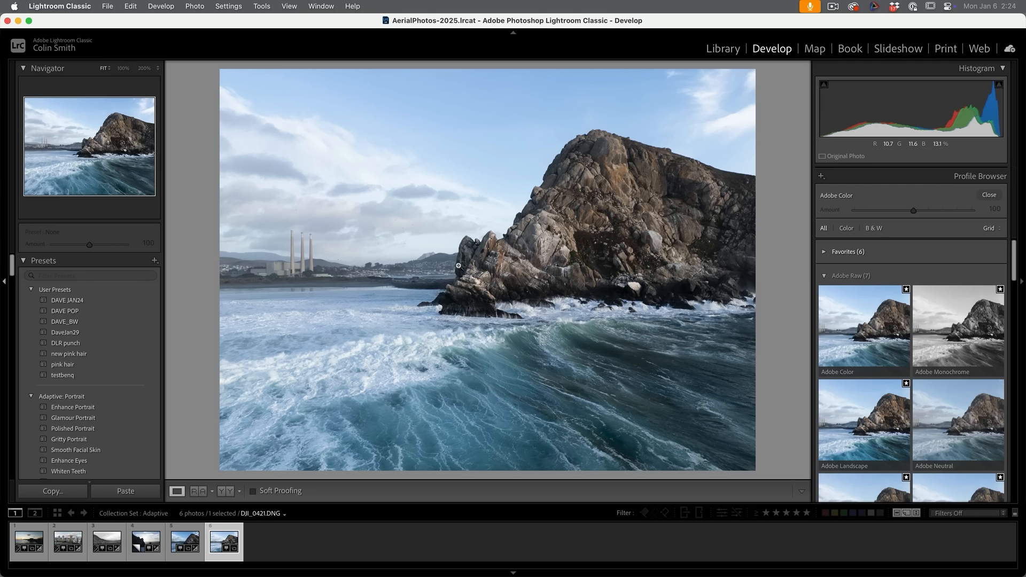
mouse_move(688, 212)
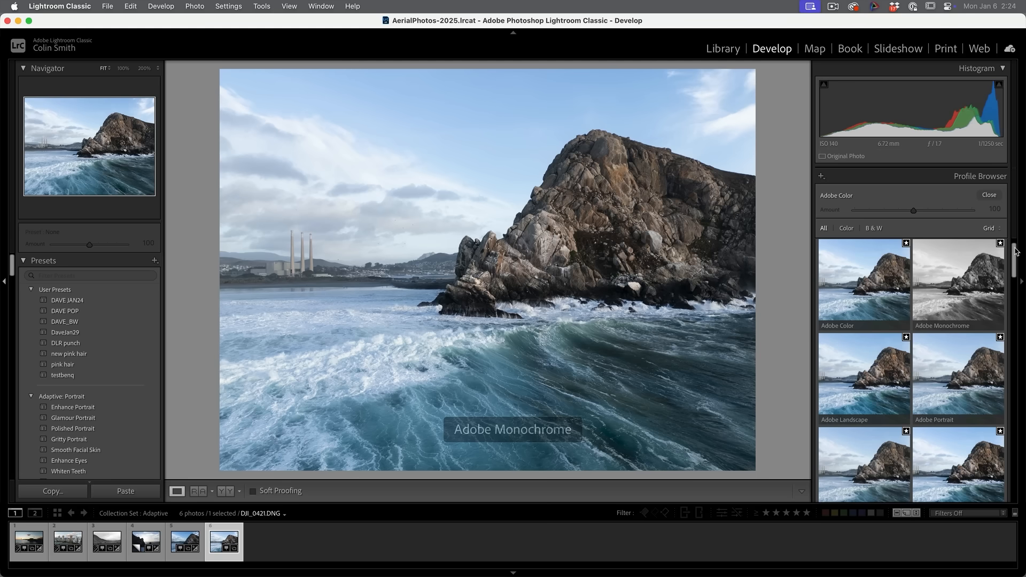
left_click(958, 280)
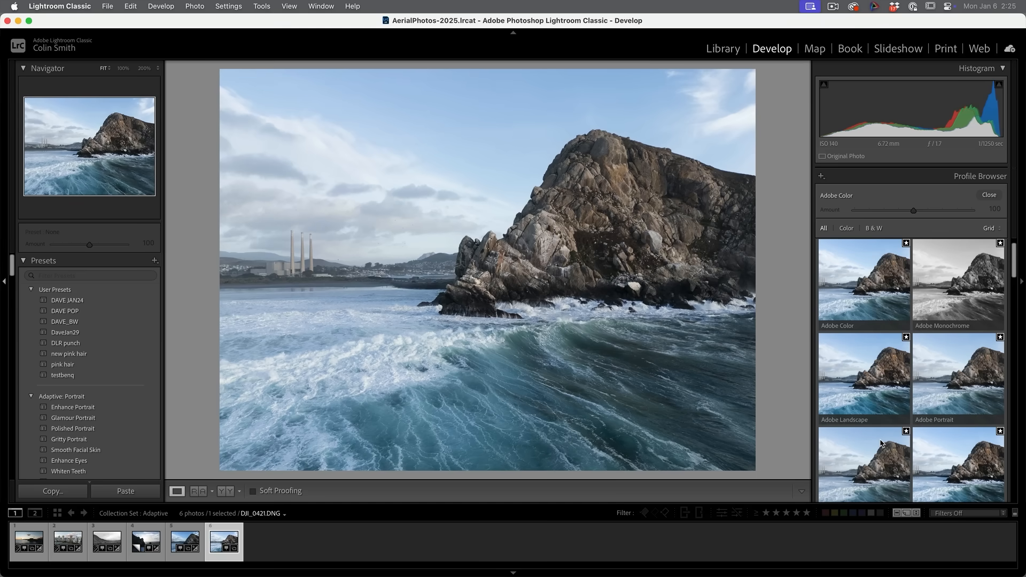
mouse_move(902, 399)
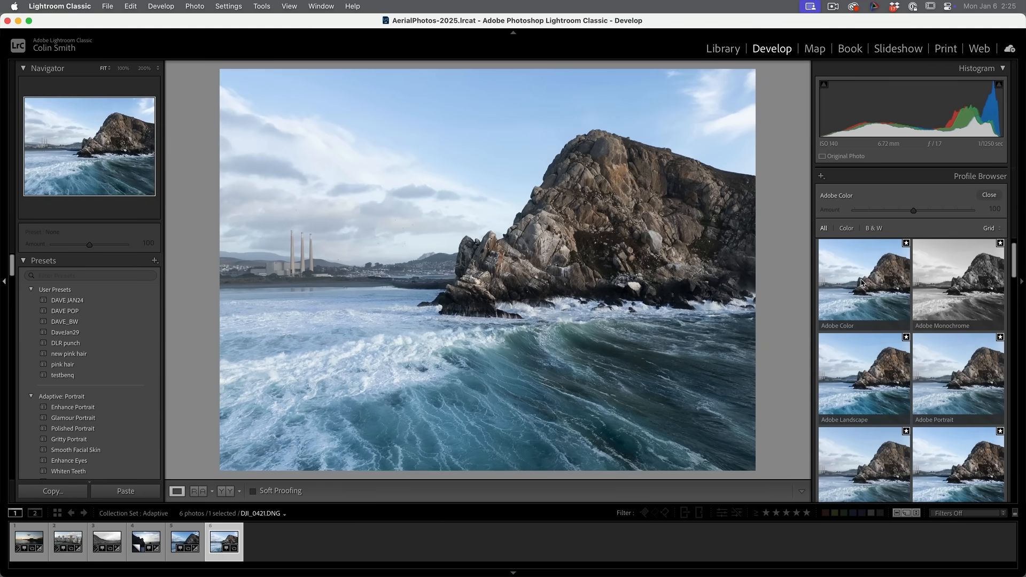
mouse_move(867, 312)
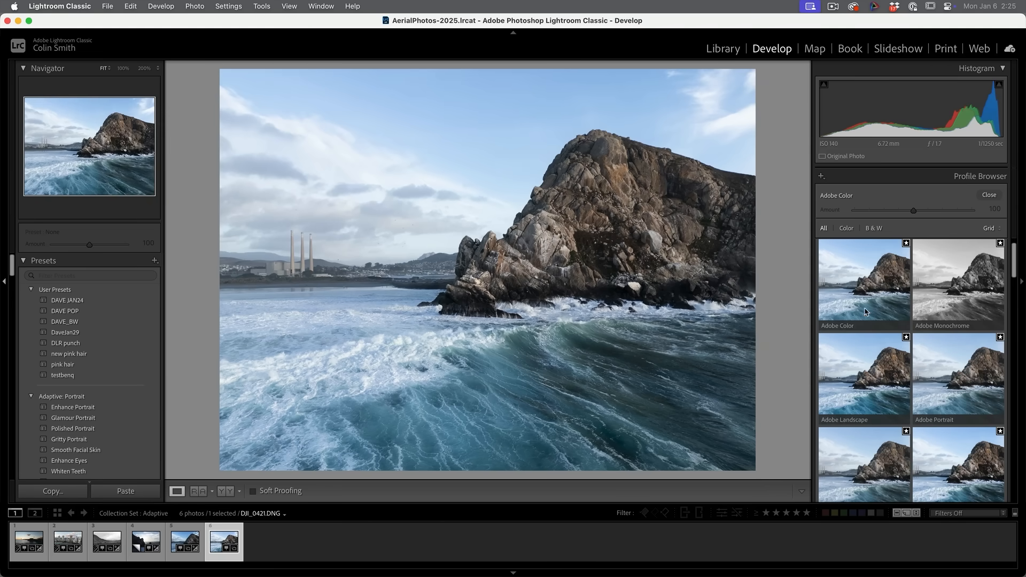
mouse_move(851, 293)
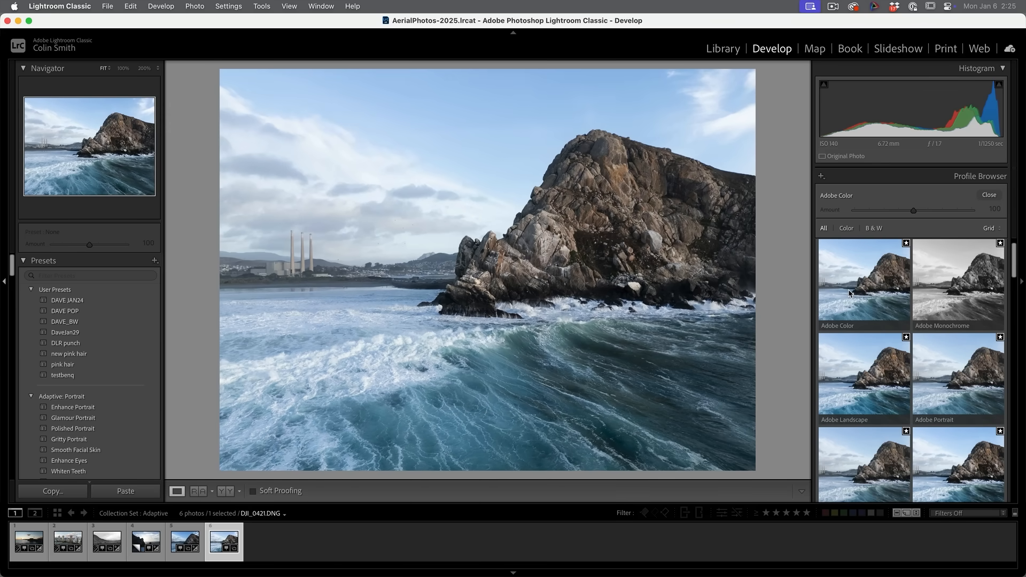
mouse_move(845, 308)
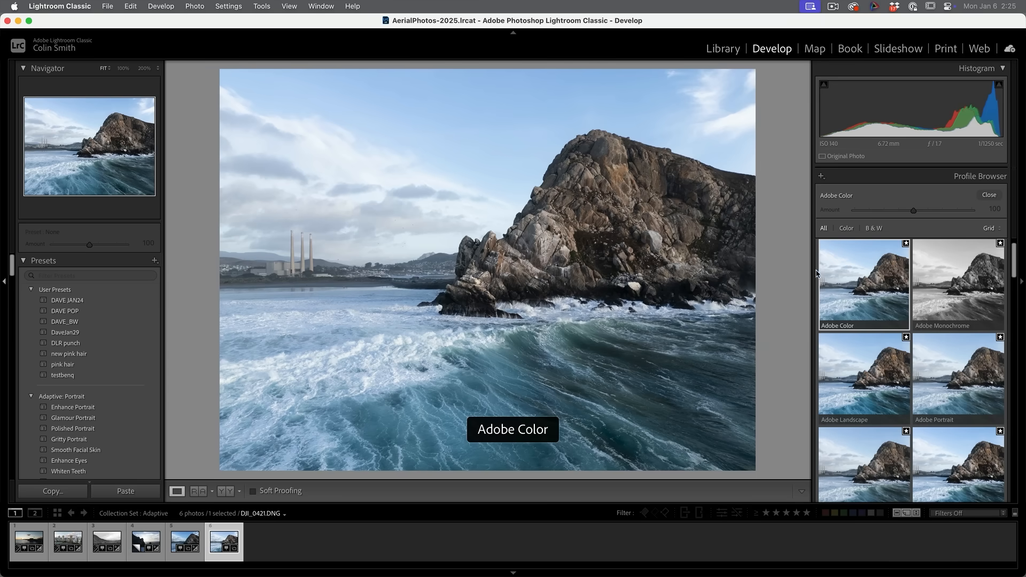
left_click(989, 194)
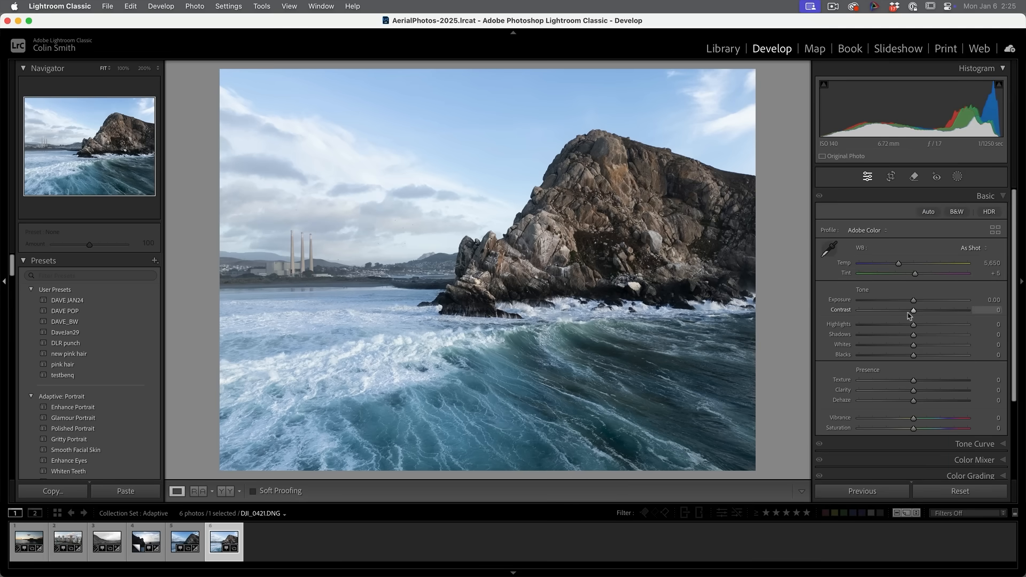
left_click_drag(913, 309, 915, 310)
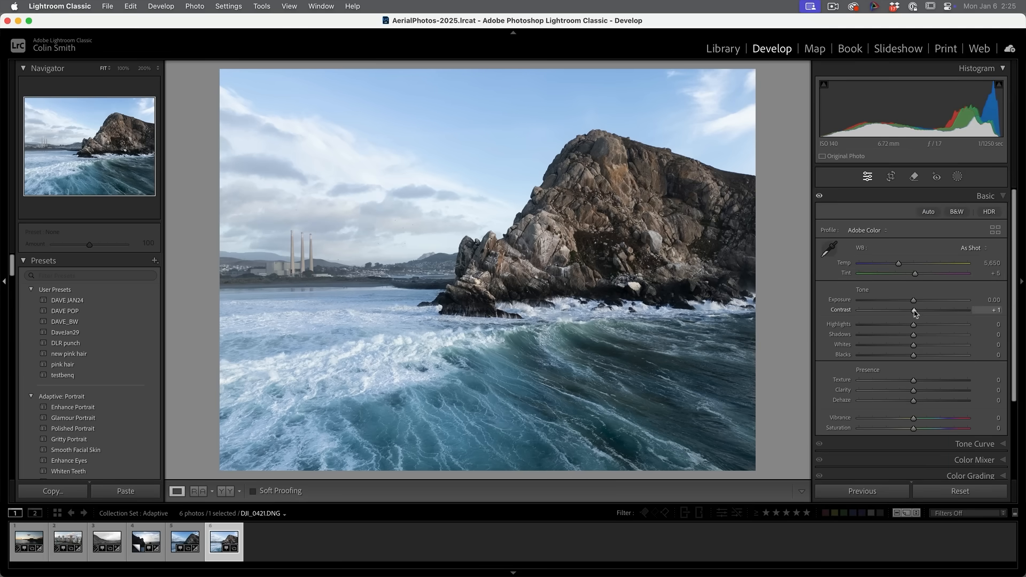
left_click_drag(915, 309, 900, 309)
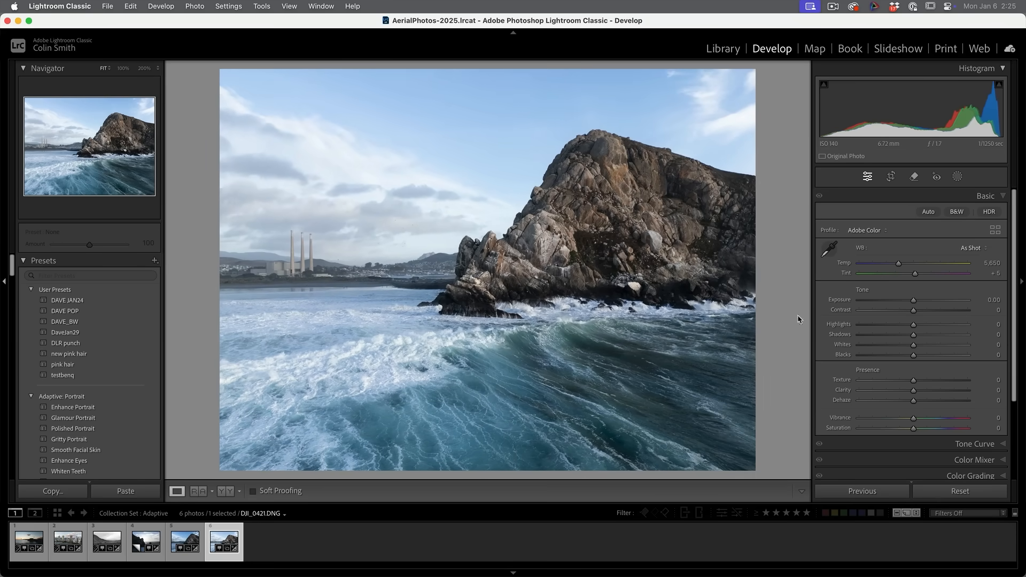
mouse_move(986, 228)
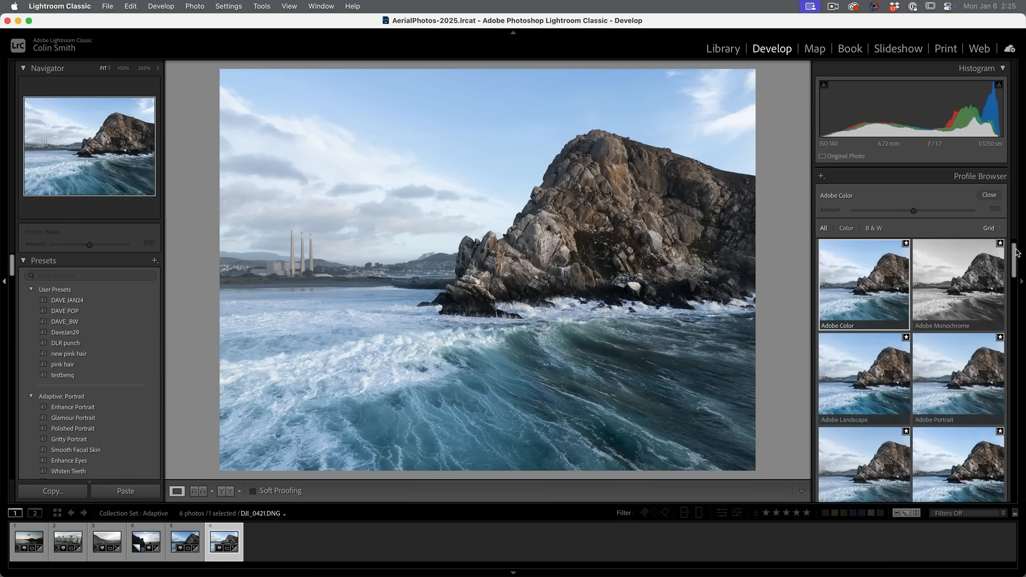
Step: Scroll to the Adobe Raw group and apply Adobe Monochrome to the seascape
scroll("down", 3)
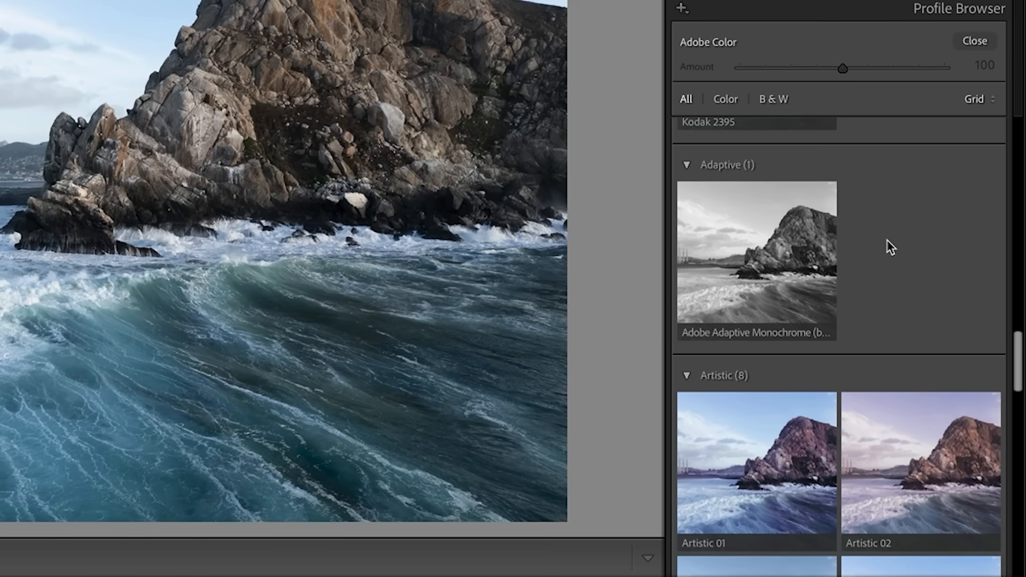
mouse_move(1003, 332)
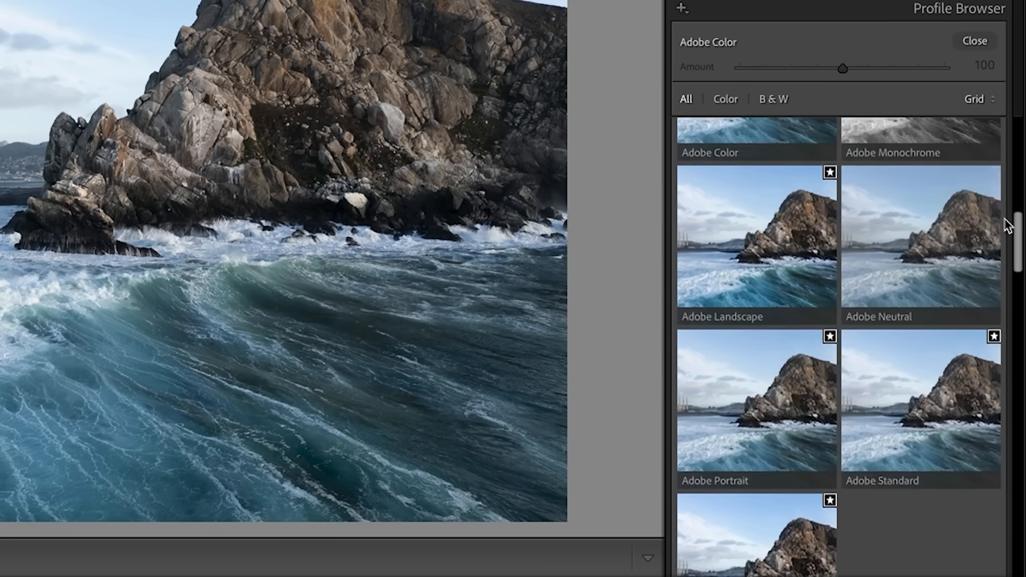
left_click(920, 135)
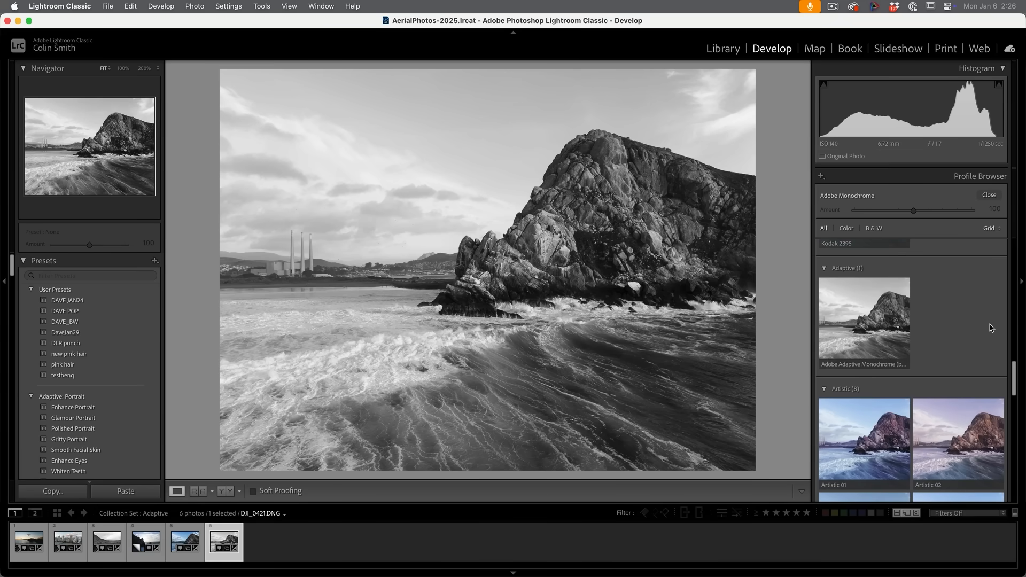
mouse_move(959, 289)
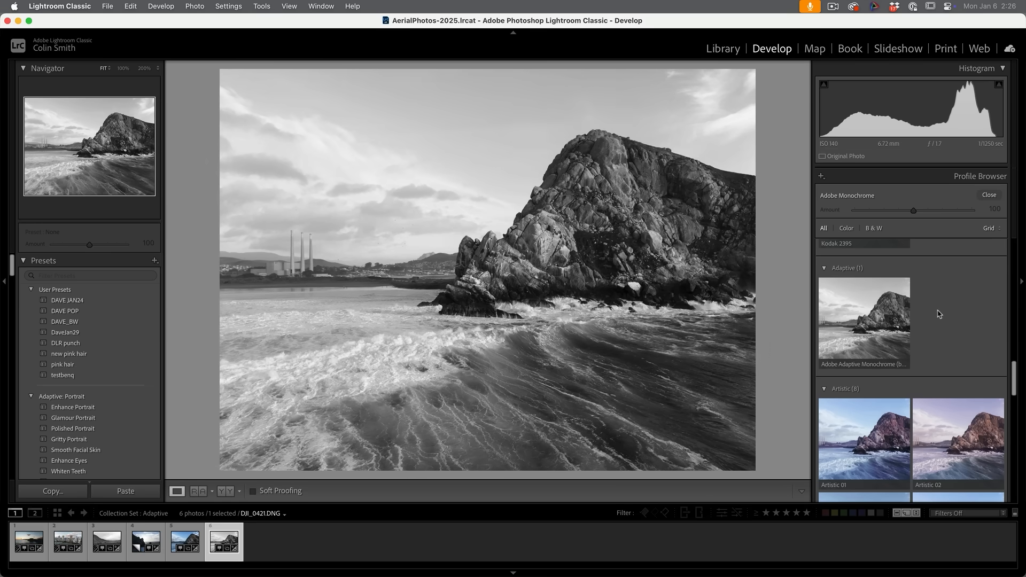
mouse_move(895, 318)
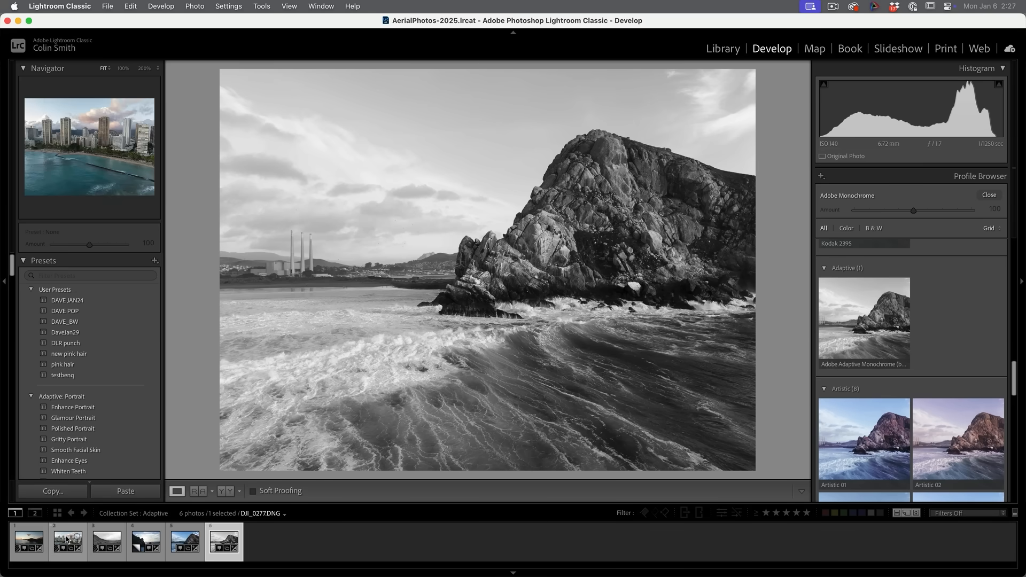
Step: Open the river valley photo, apply Adobe Monochrome, and scroll to the Adaptive profiles
left_click(105, 541)
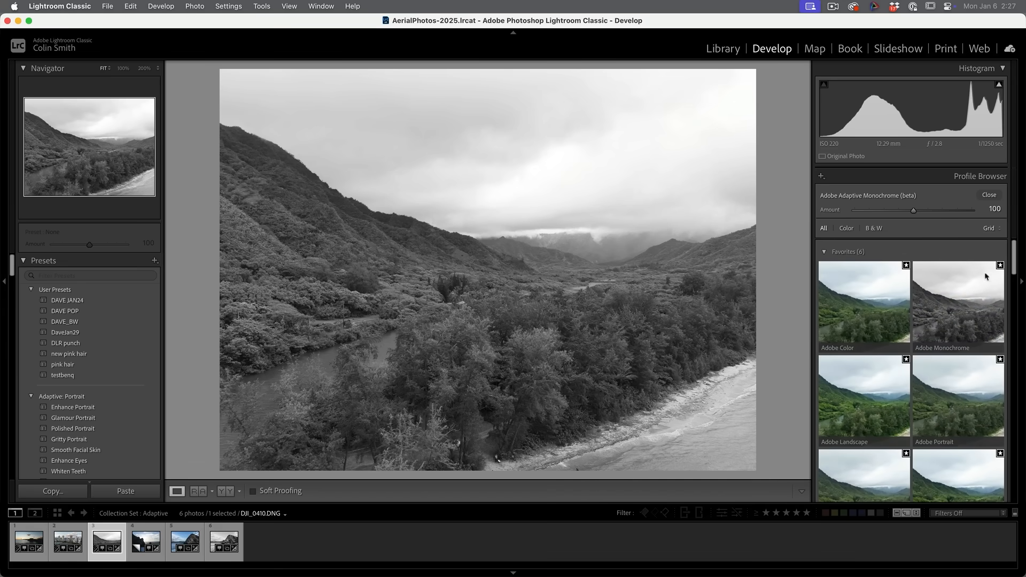
left_click(956, 301)
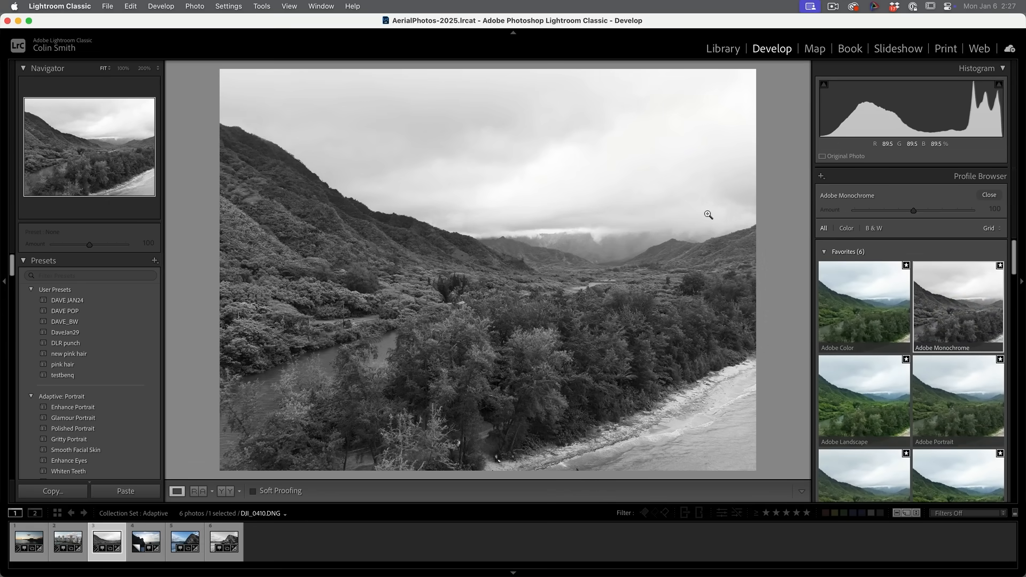
scroll("down", 3)
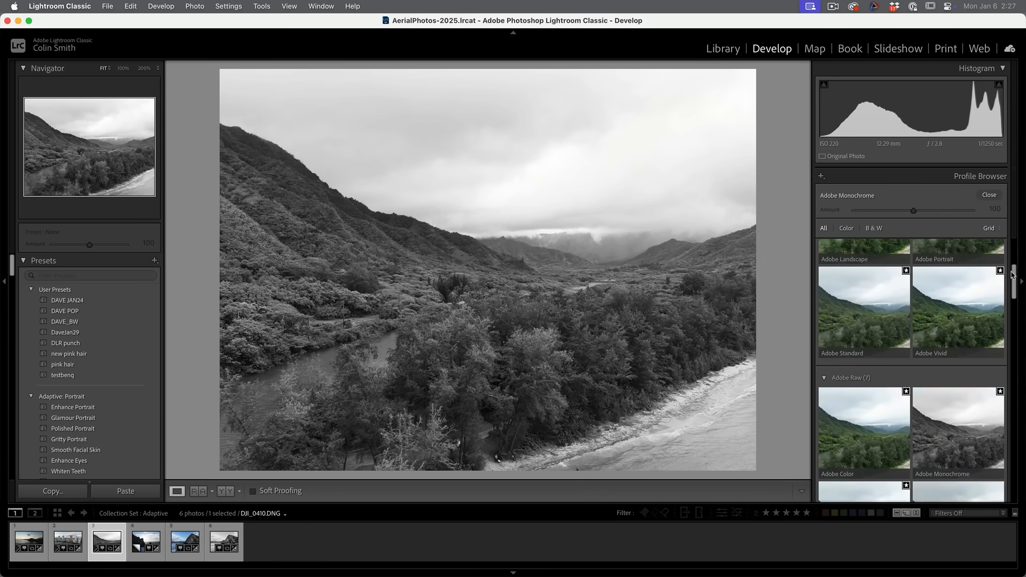
scroll("down", 3)
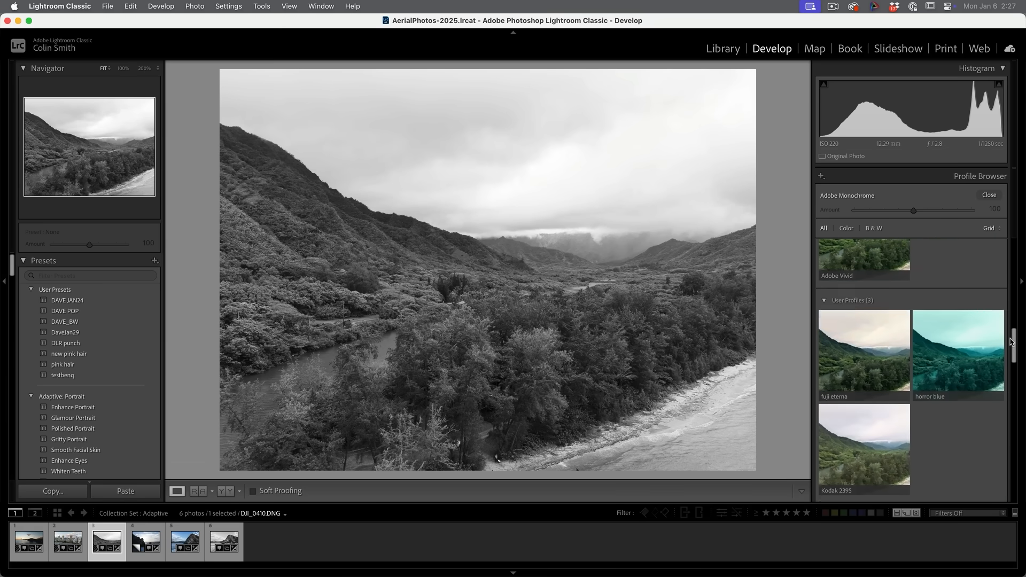
scroll("down", 3)
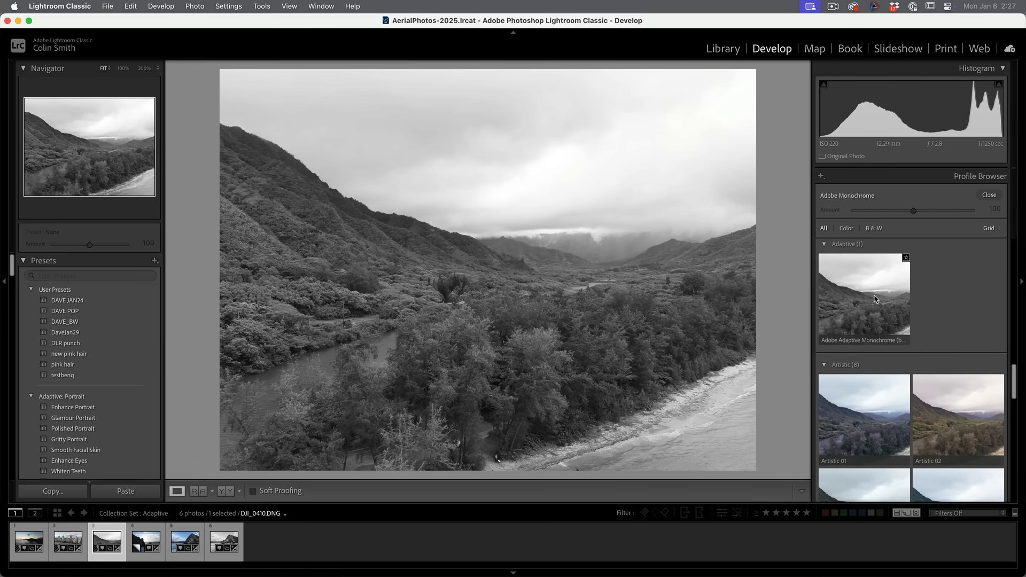
Step: Select the blue rocky seascape in the grid and open it in Photoshop as a Smart Object
left_click(722, 48)
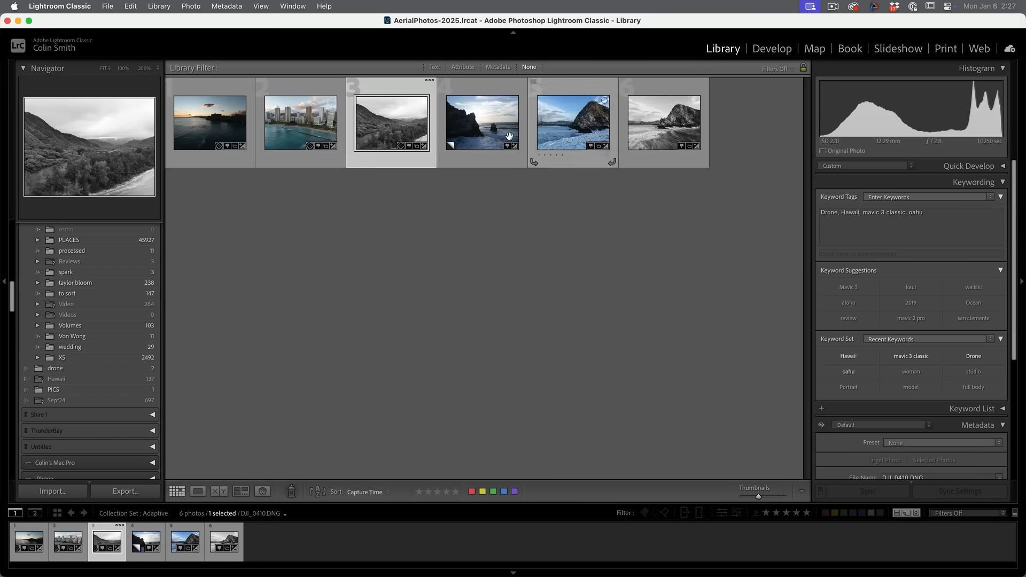
mouse_move(556, 125)
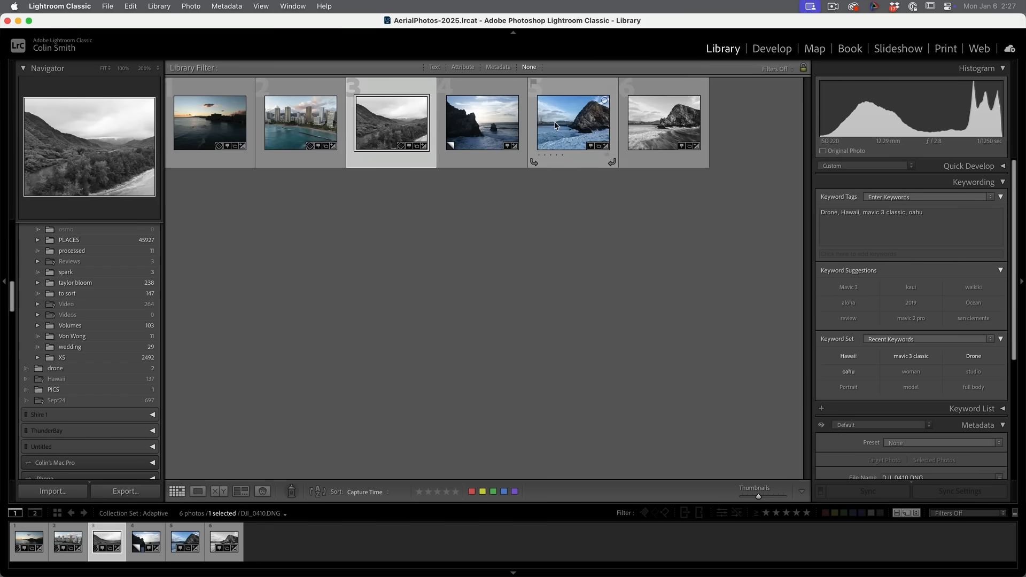
left_click(573, 122)
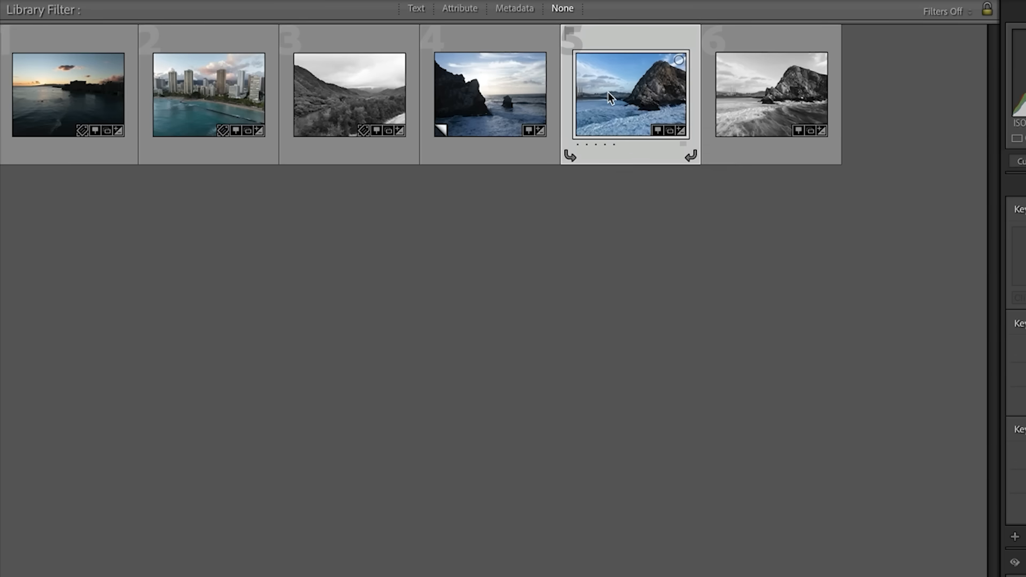
mouse_move(603, 93)
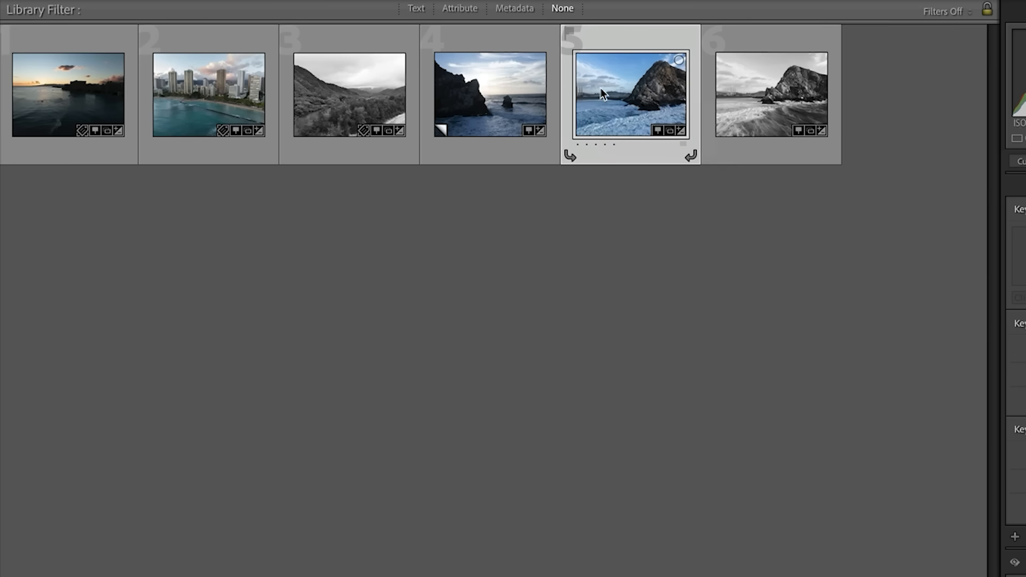
mouse_move(545, 327)
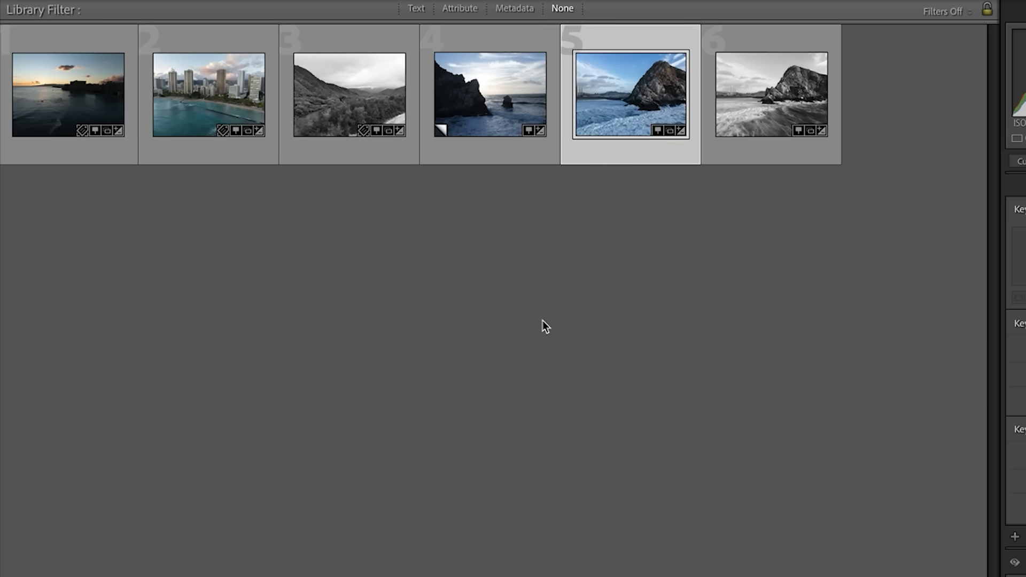
mouse_move(603, 93)
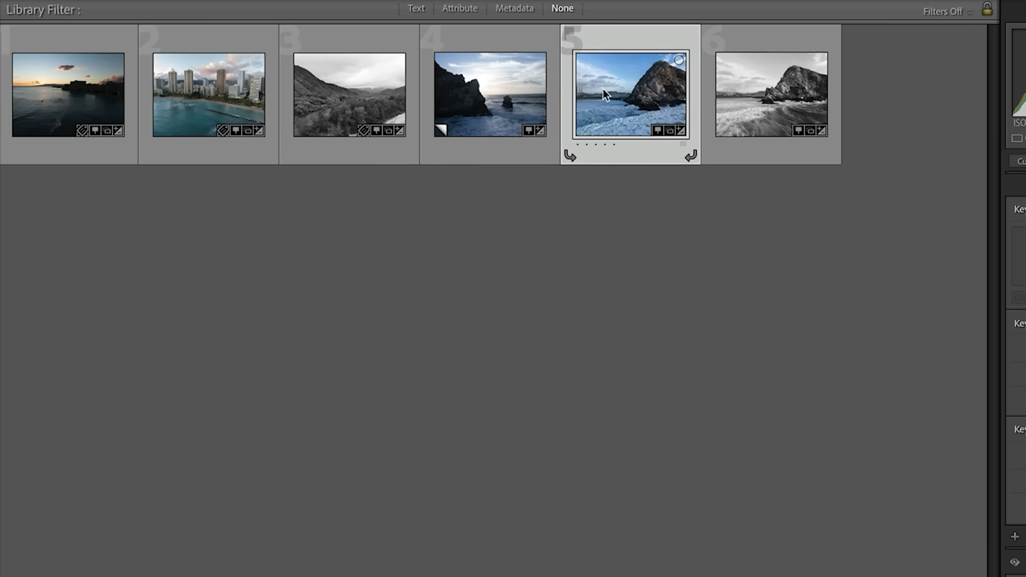
right_click(630, 95)
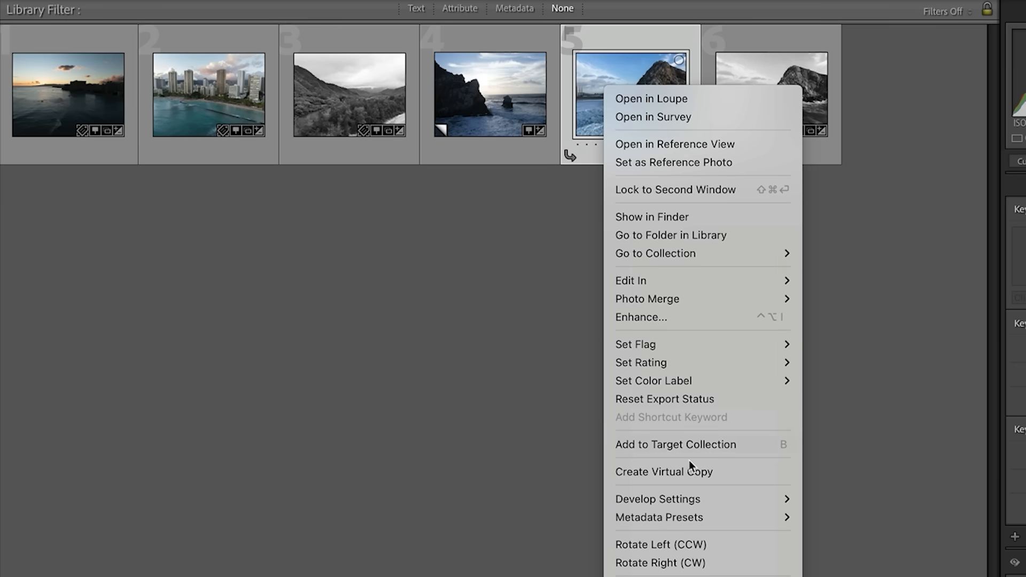
mouse_move(690, 280)
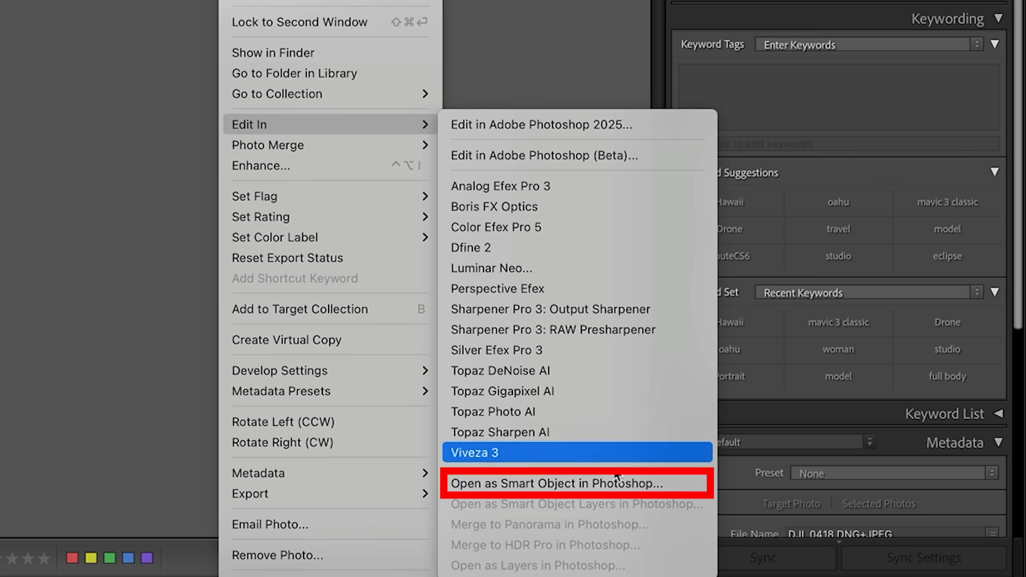
mouse_move(613, 484)
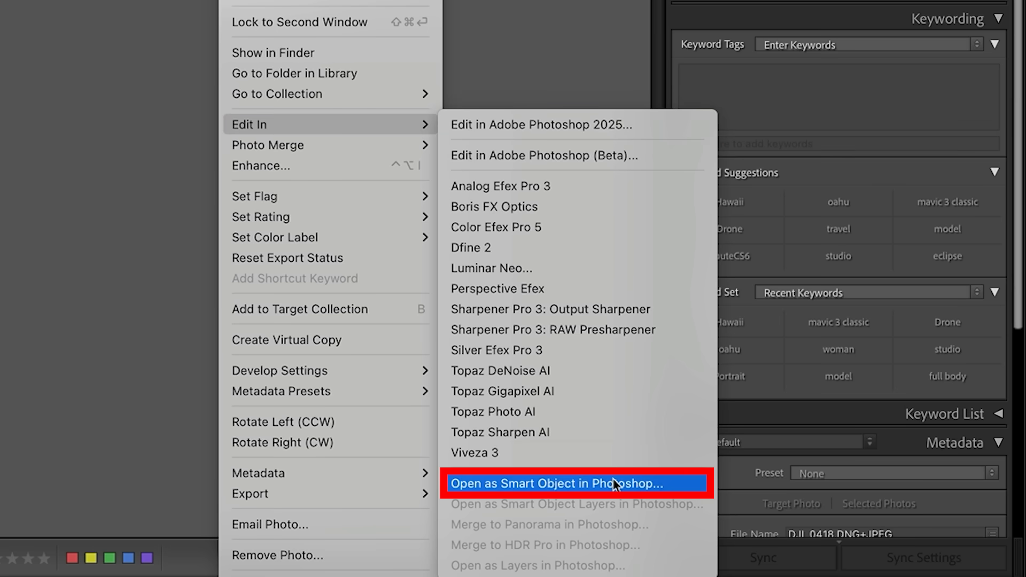
left_click(553, 483)
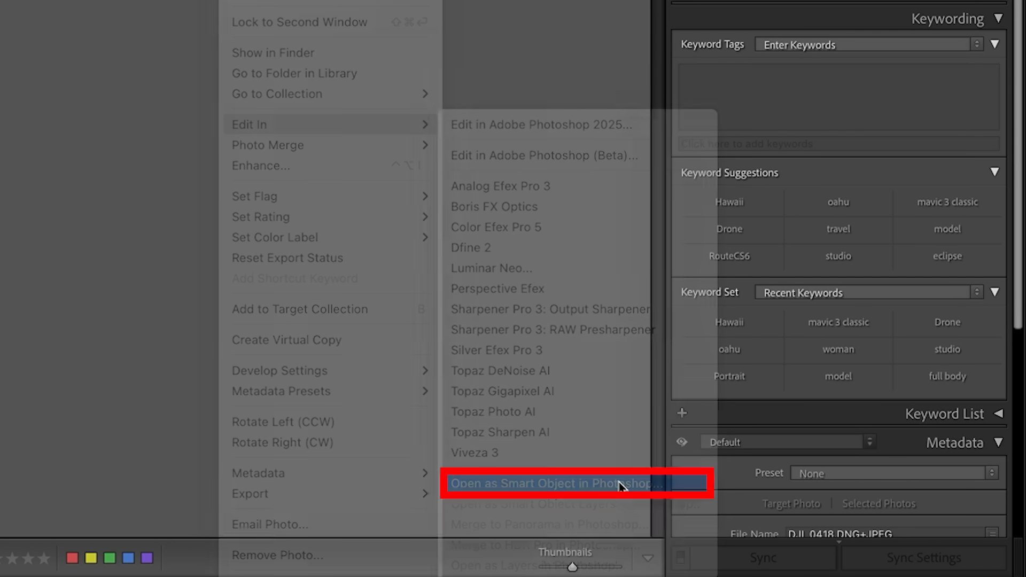
Step: Open the seascape smart object layer in Camera Raw from the Layers panel
left_click(548, 483)
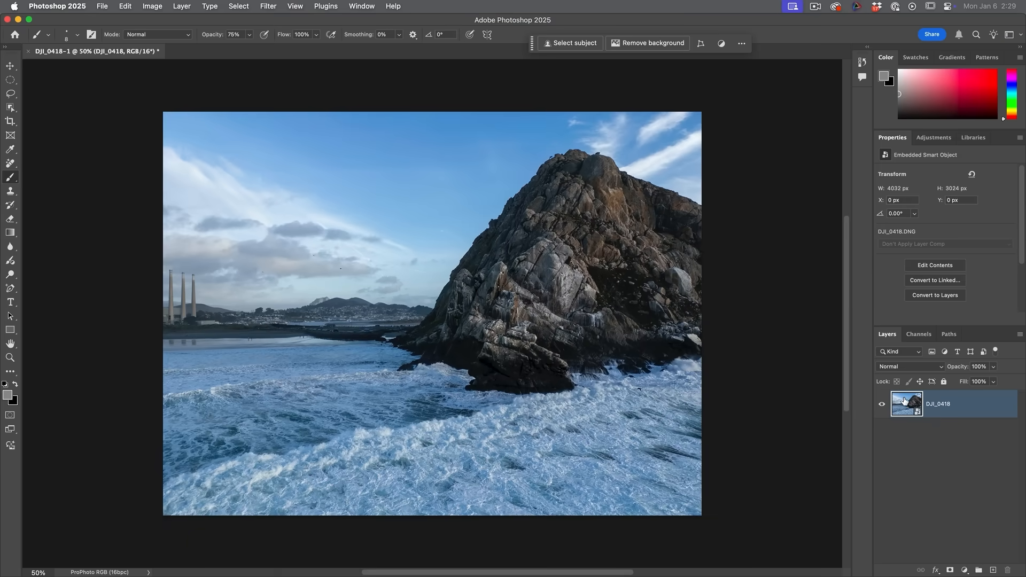
double_click(906, 404)
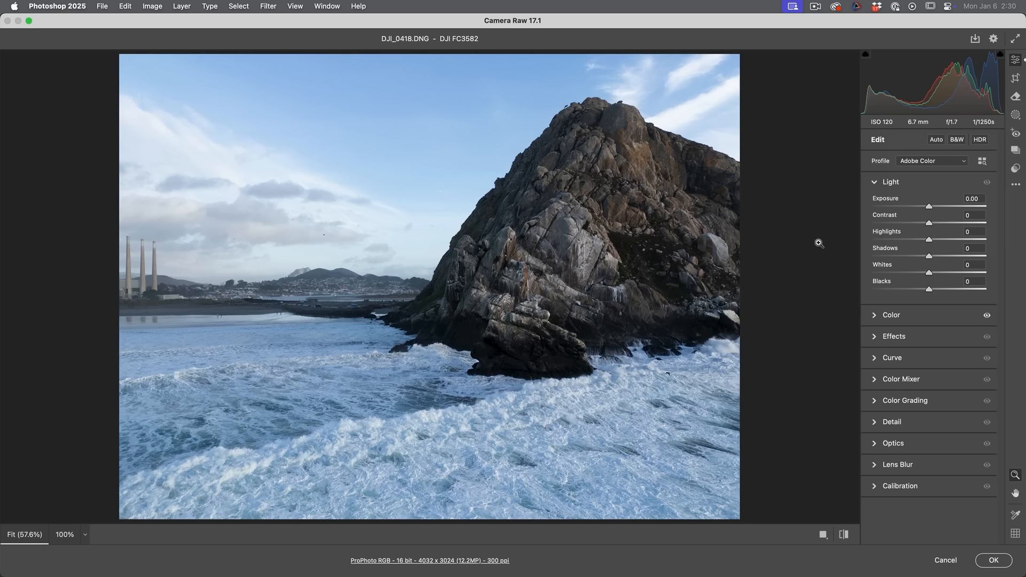
mouse_move(890, 171)
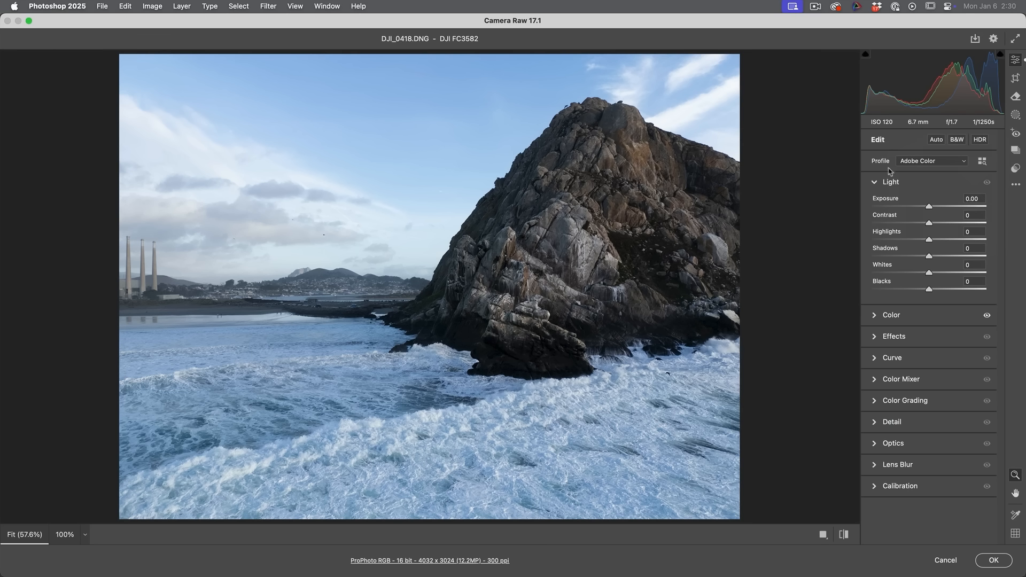
Step: Open Camera Raw's Profile Browser for the seascape and select the Adobe Color thumbnail
left_click(982, 161)
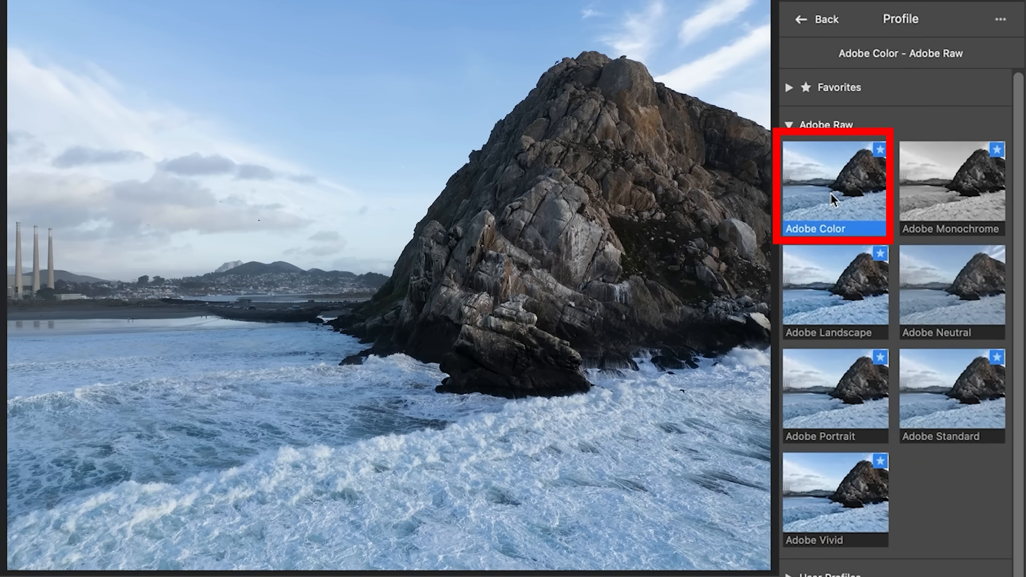
left_click(950, 184)
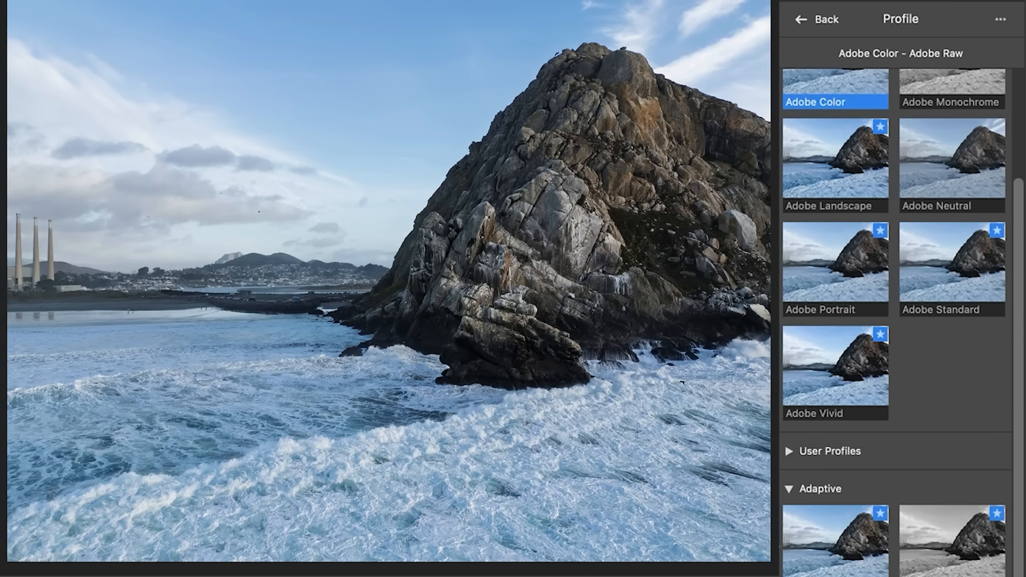
mouse_move(830, 553)
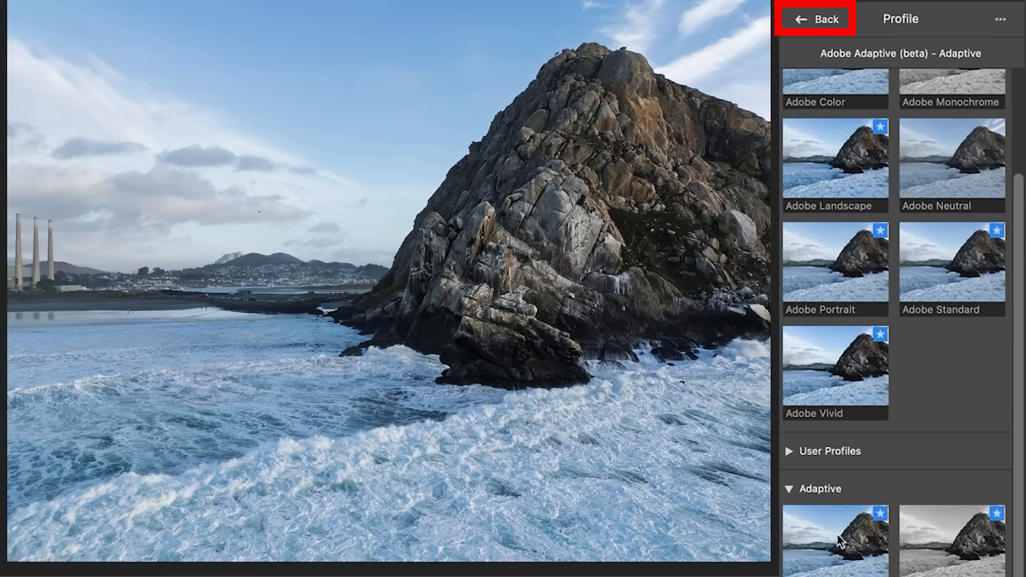
mouse_move(818, 20)
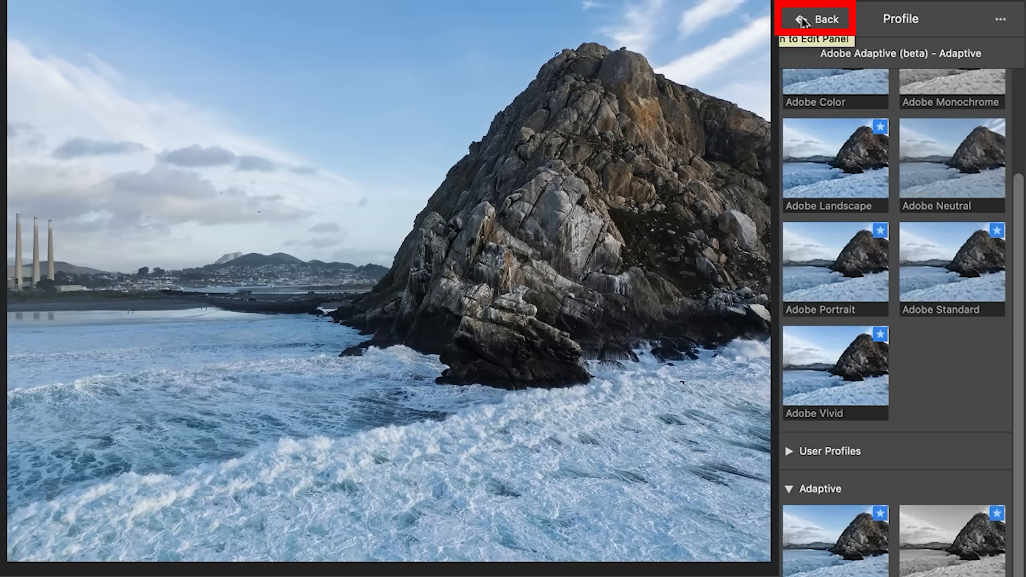
Step: Return to the Edit panel with Adobe Adaptive (beta) applied at amount 100
left_click(819, 19)
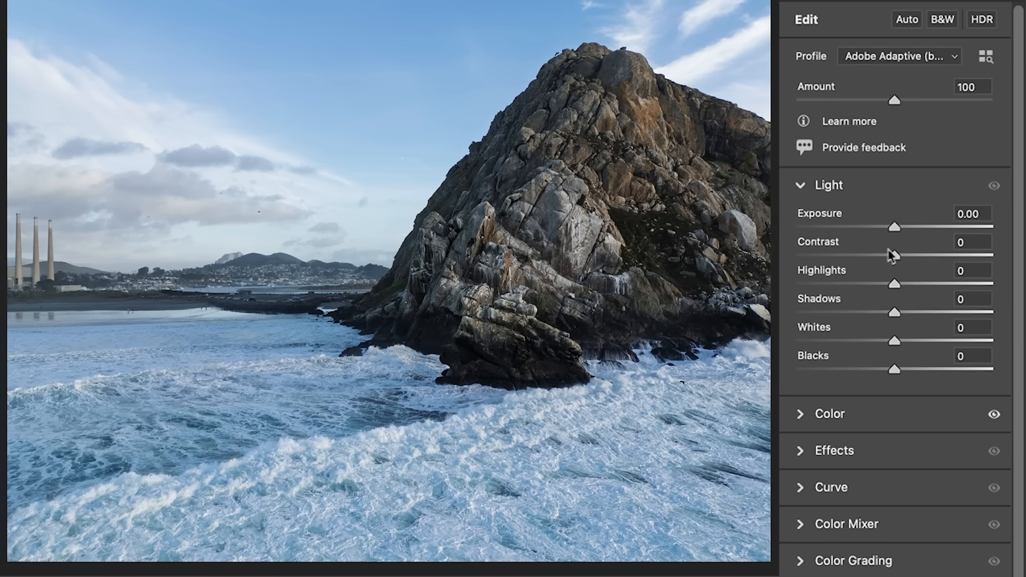
mouse_move(884, 199)
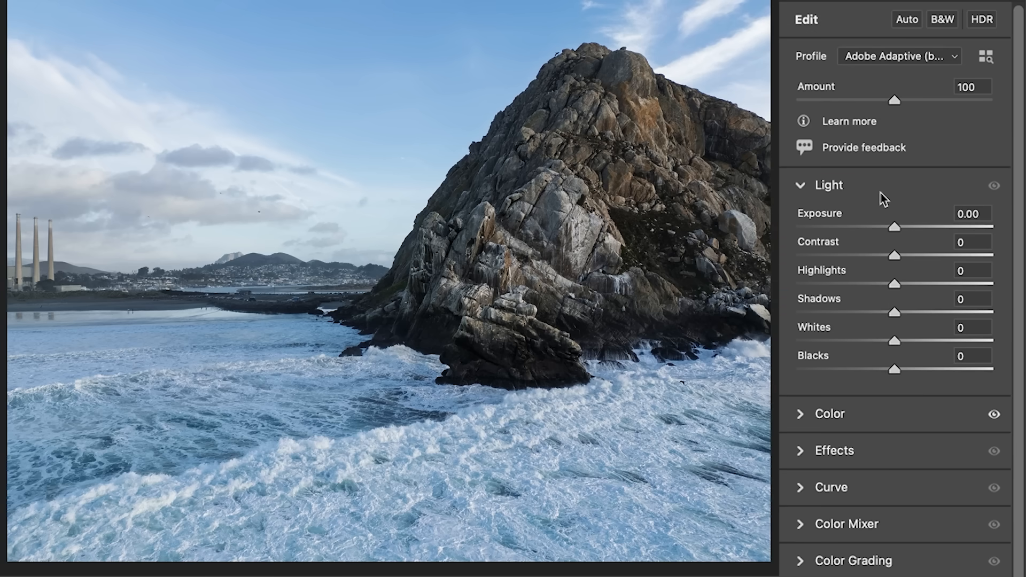